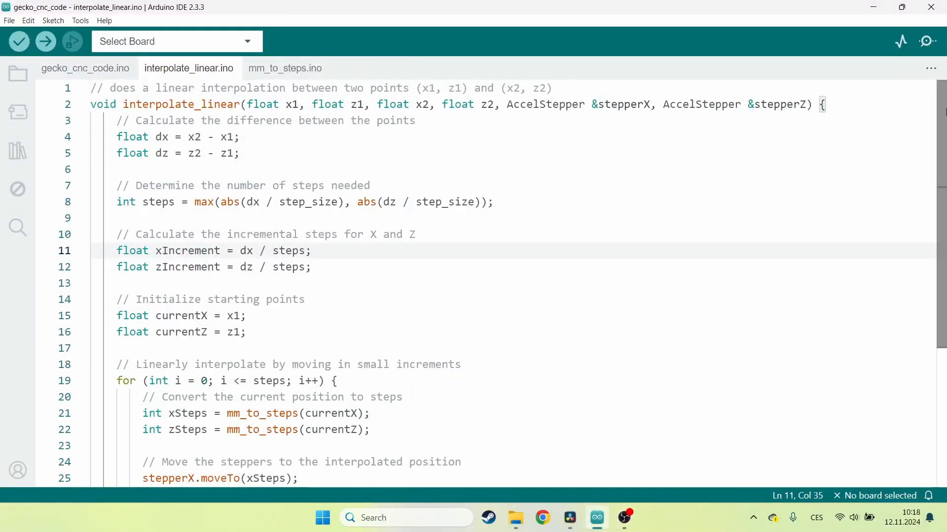
{"action": "scroll", "scroll_direction": "down", "scroll_amount": 3}
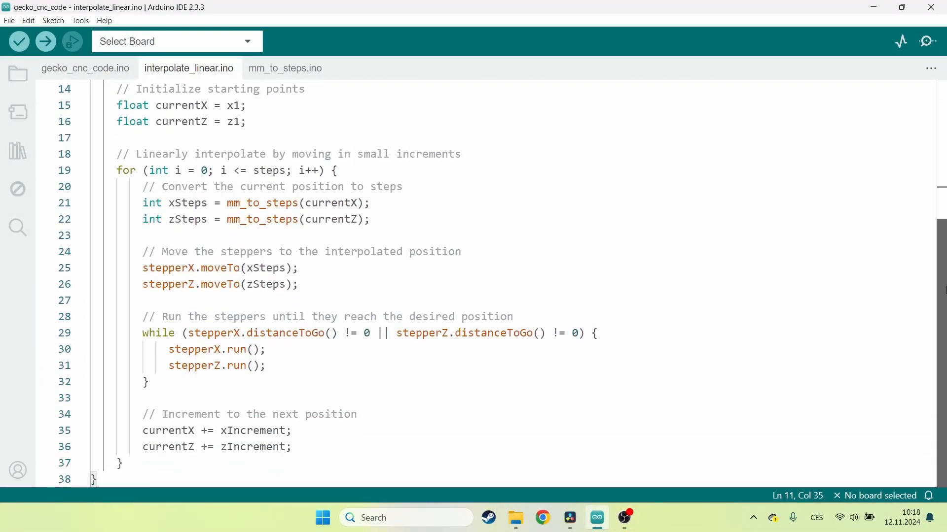